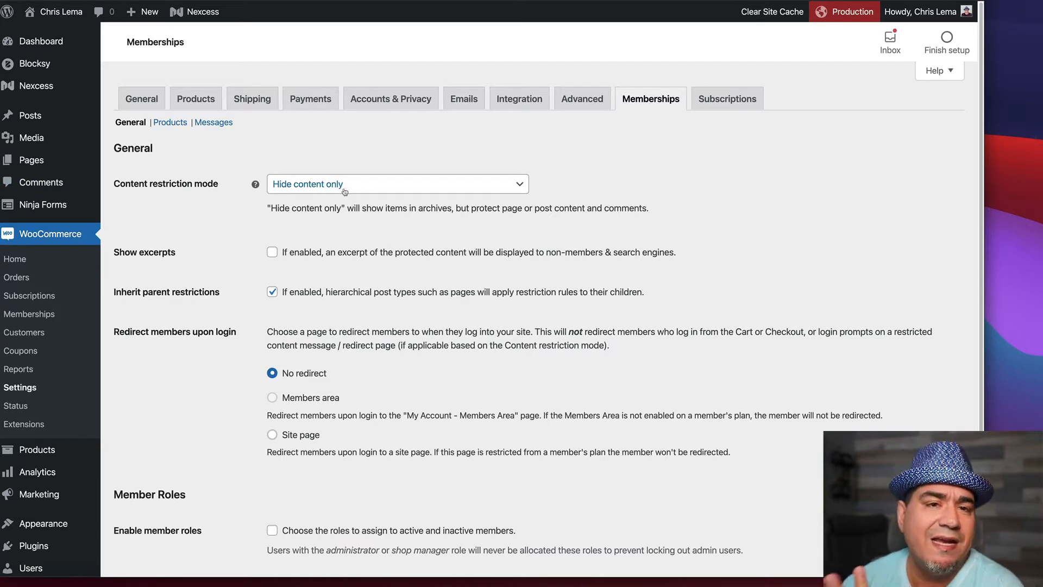
- Keep the content restriction mode set to hiding only the restricted content
click(397, 184)
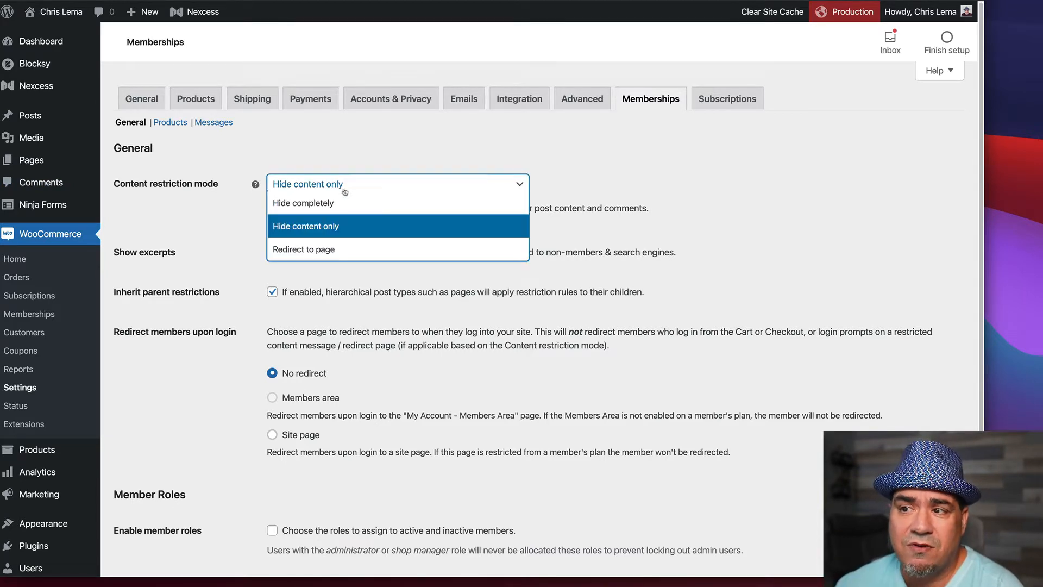
mouse_move(303, 203)
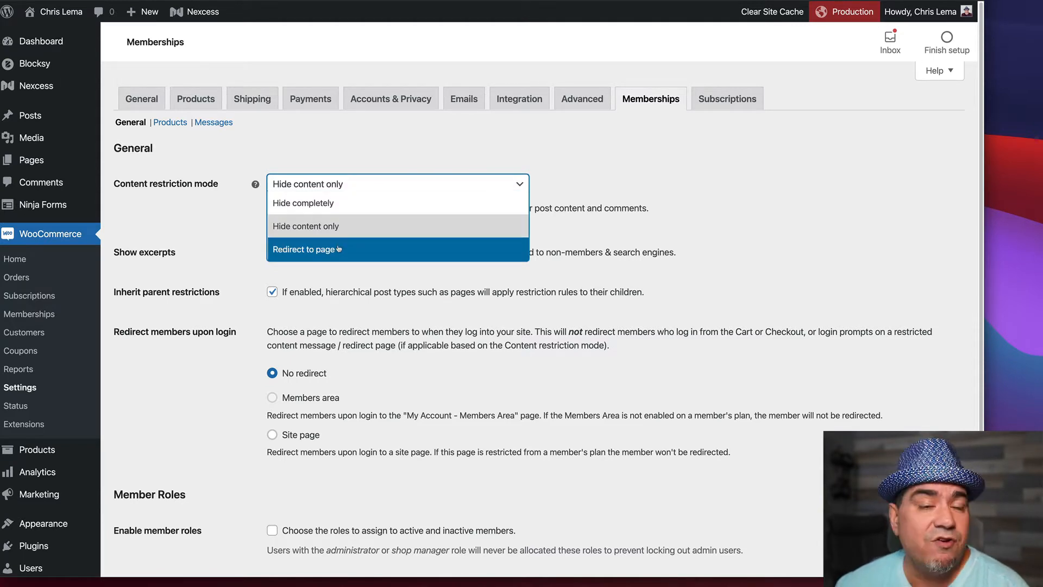
mouse_move(306, 226)
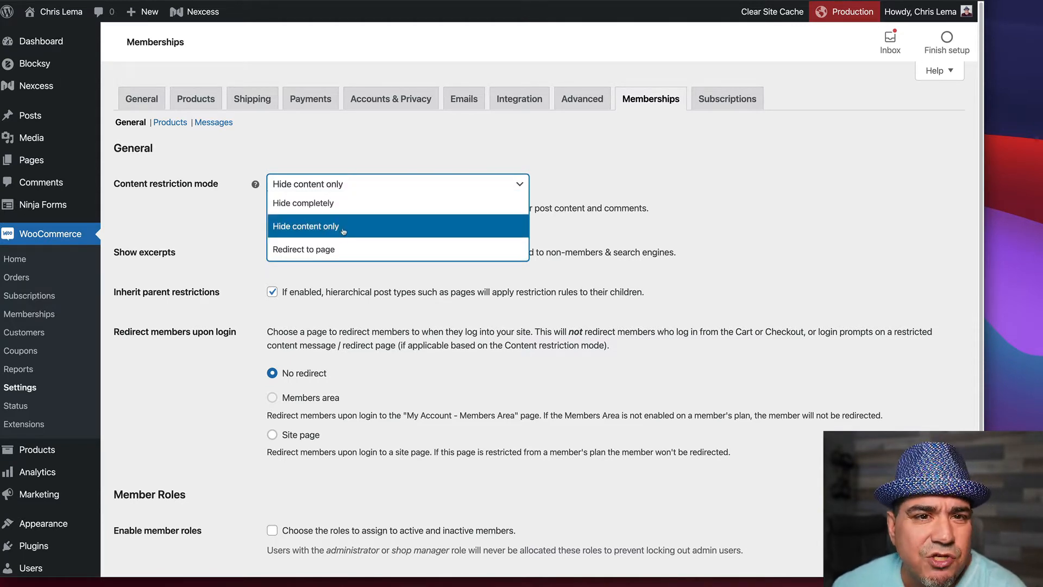
click(305, 226)
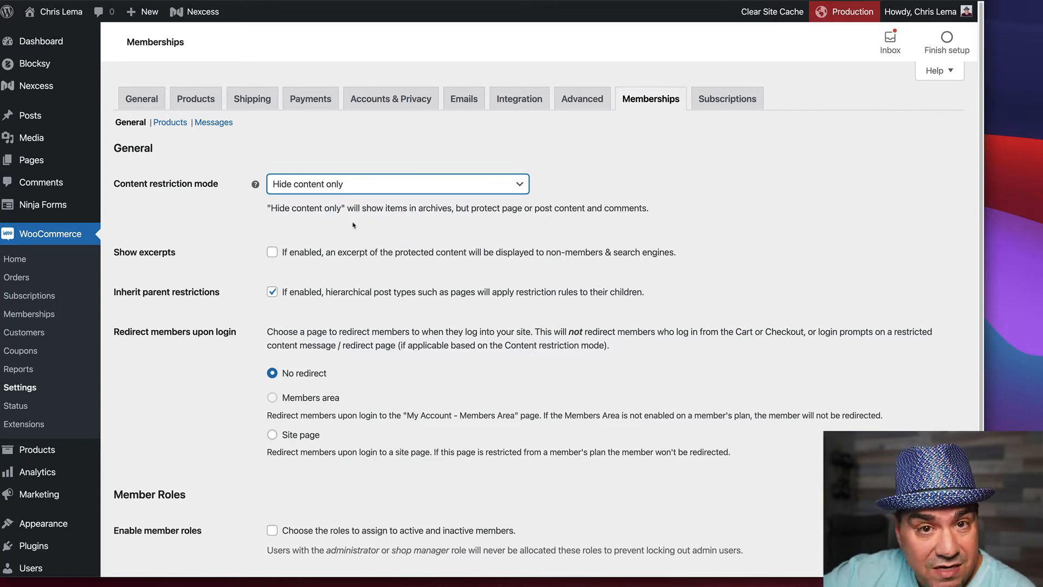
mouse_move(303, 126)
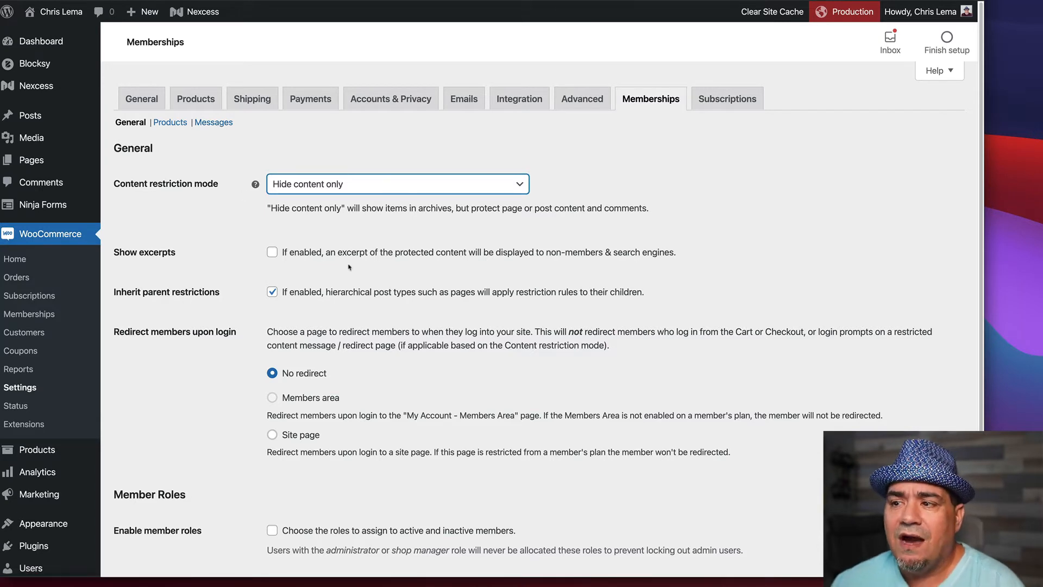
mouse_move(346, 259)
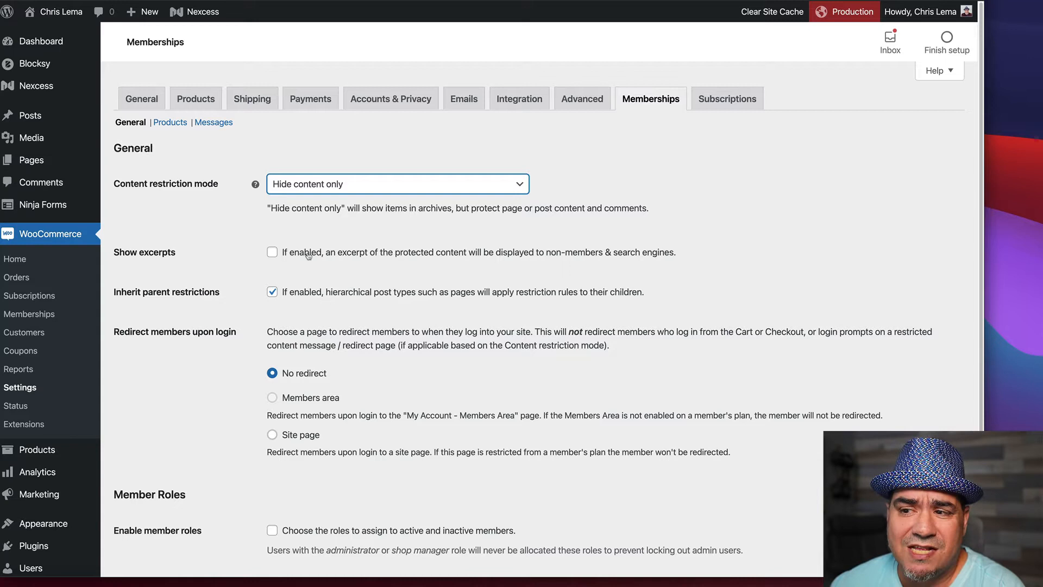
mouse_move(309, 294)
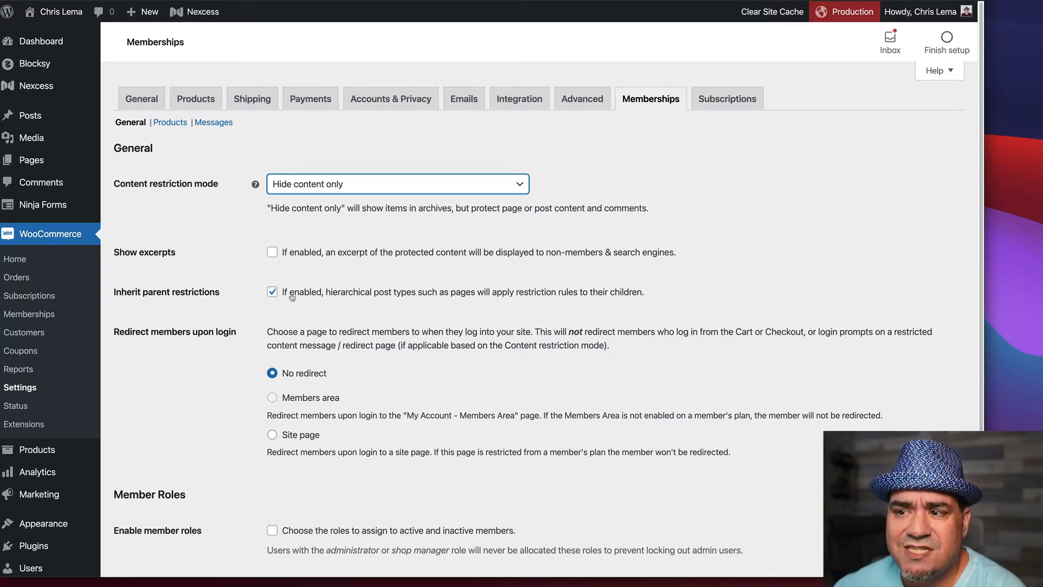
scroll(down, 3)
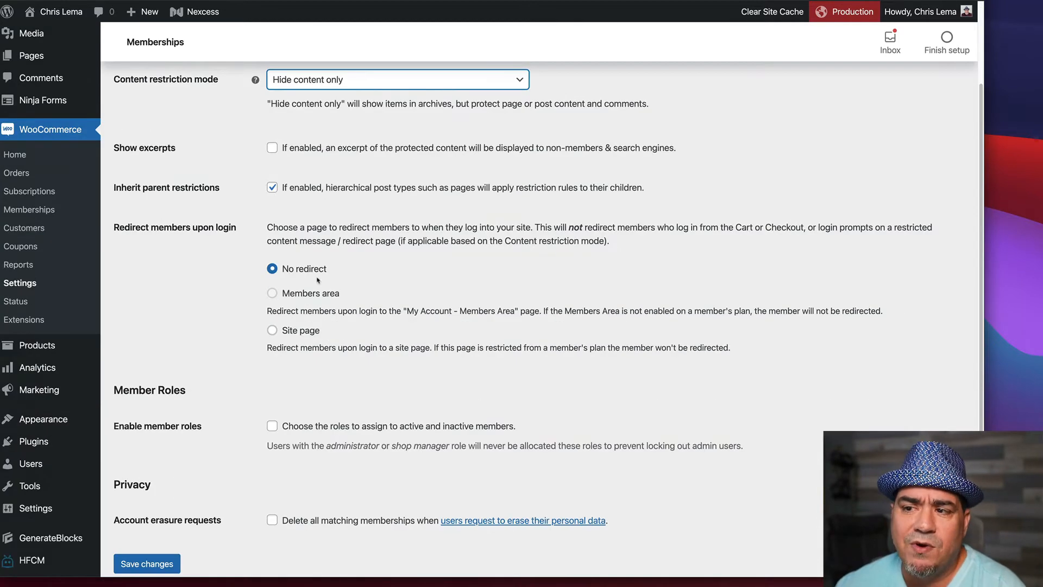
mouse_move(320, 279)
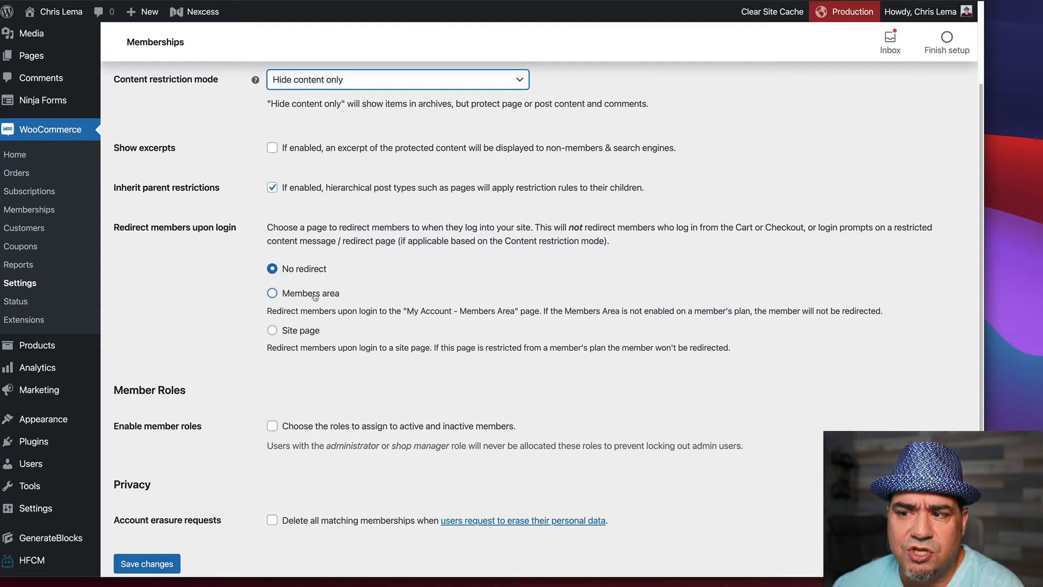
scroll(down, 3)
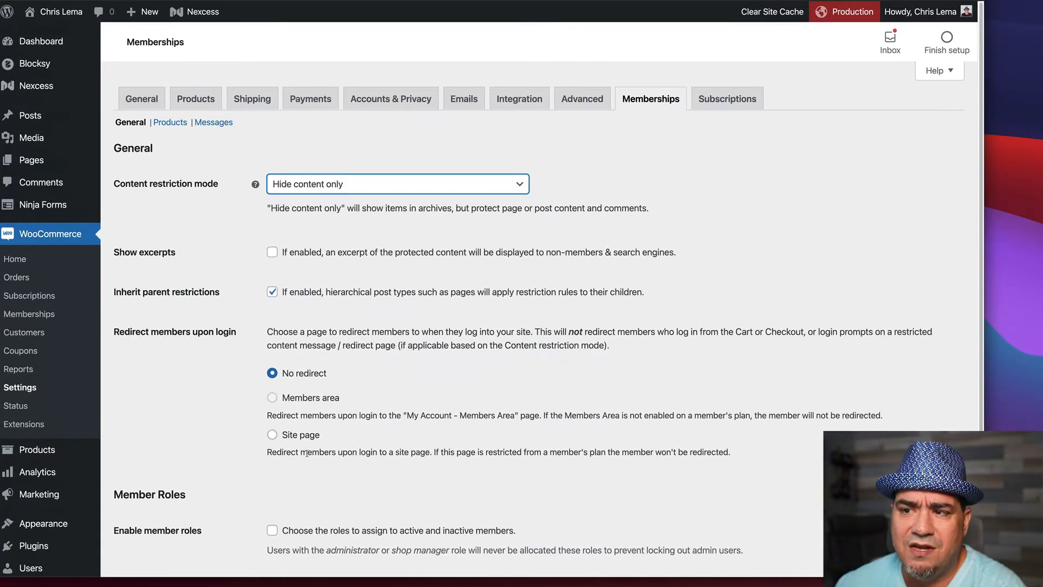
- Review the Products membership settings for purchase discounts and hidden restricted products
click(170, 121)
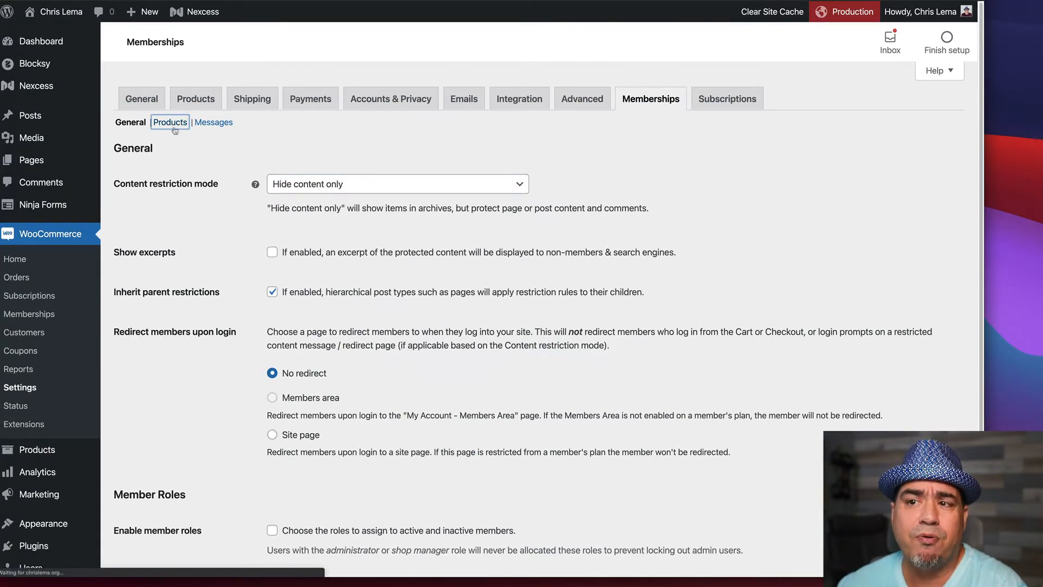
click(170, 123)
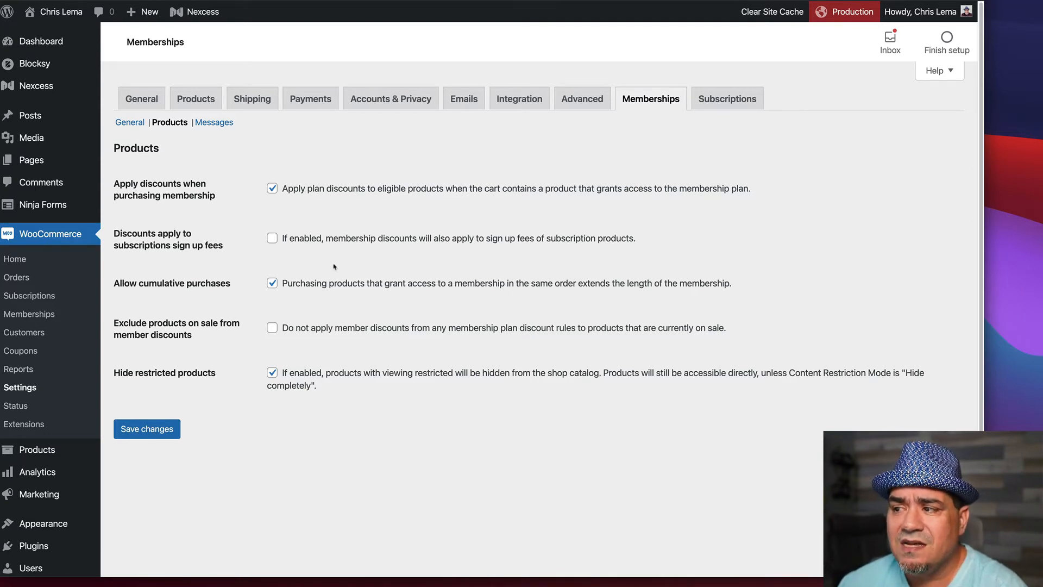
mouse_move(321, 282)
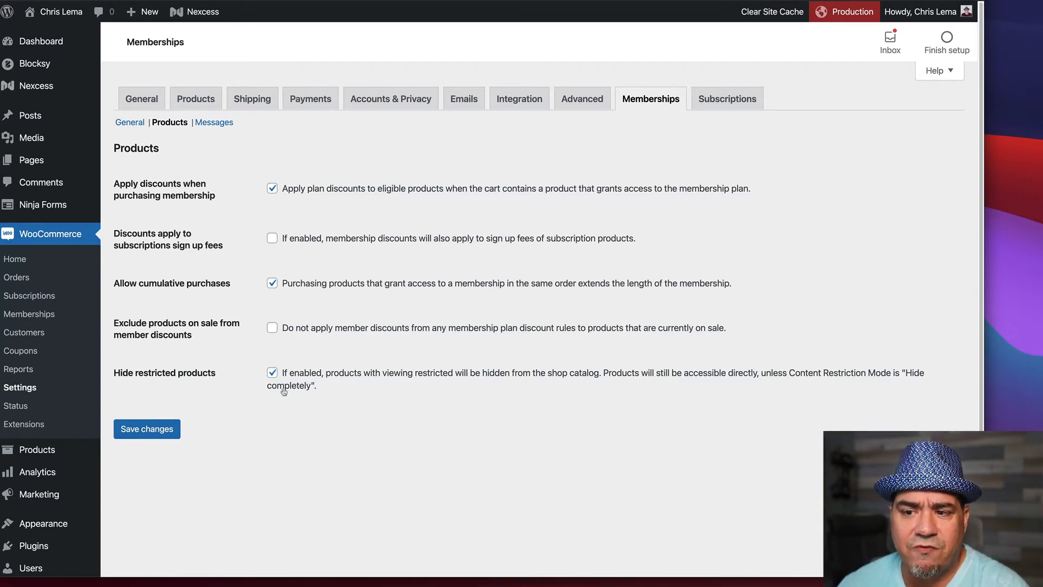
mouse_move(333, 382)
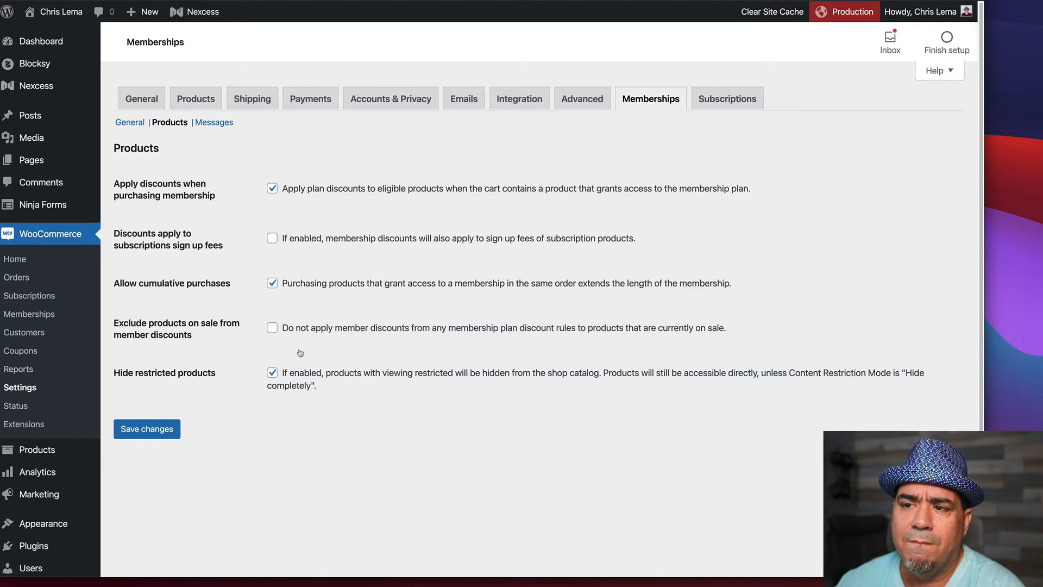
click(213, 122)
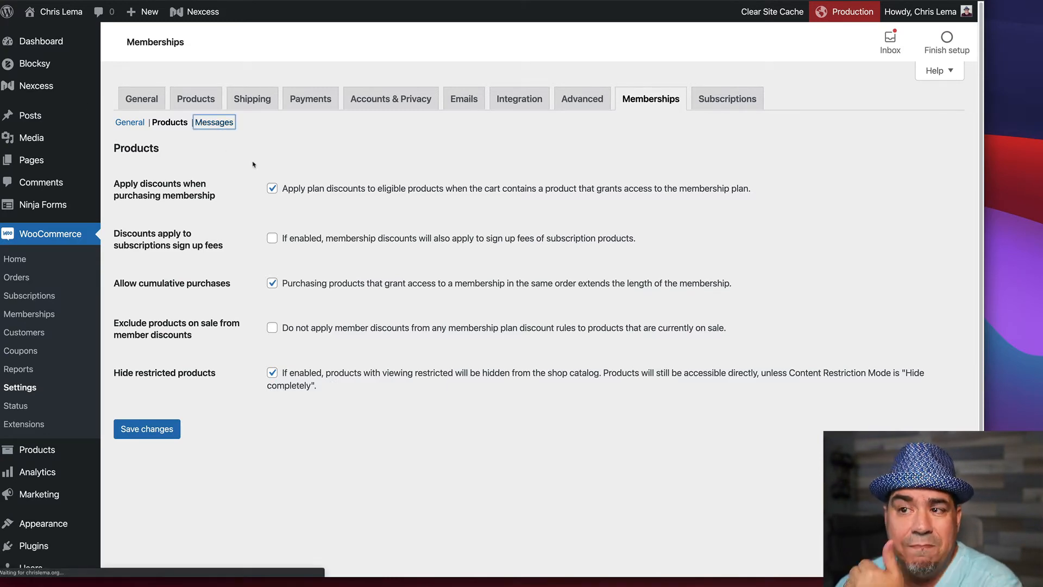
- Set the 'Edit messages for' dropdown to Blog posts restriction
click(213, 121)
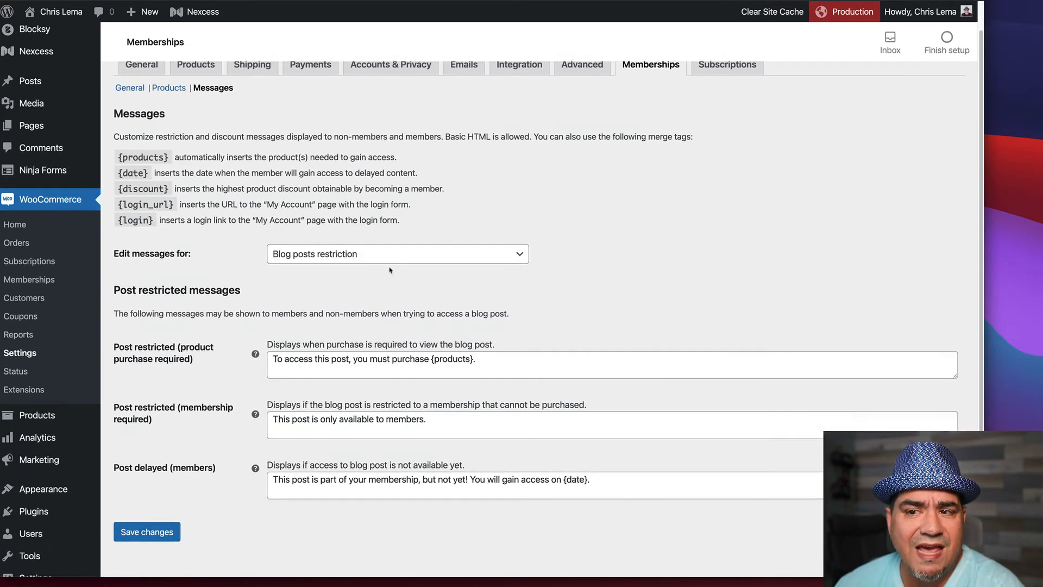
click(396, 254)
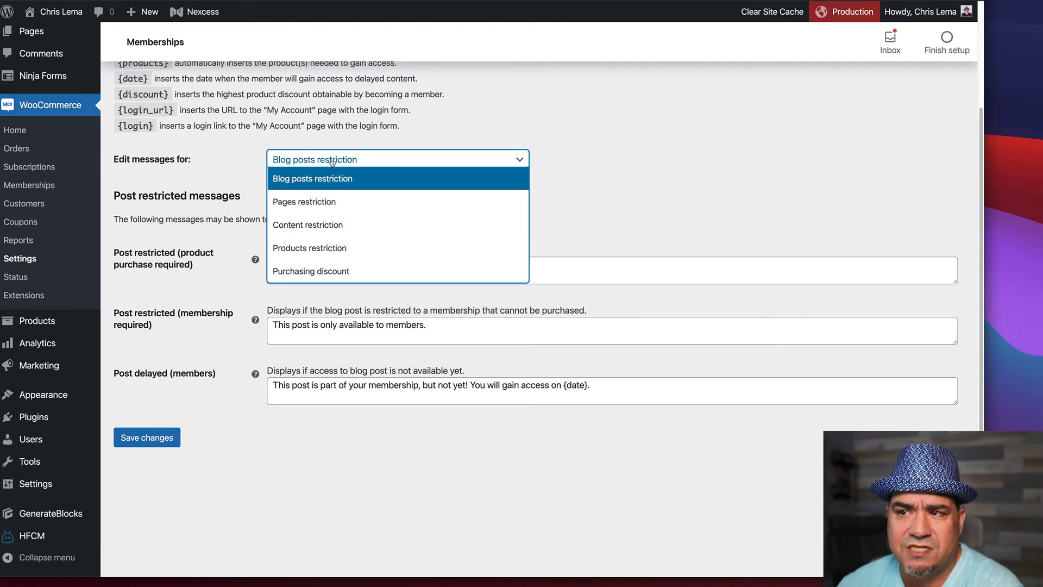
click(313, 178)
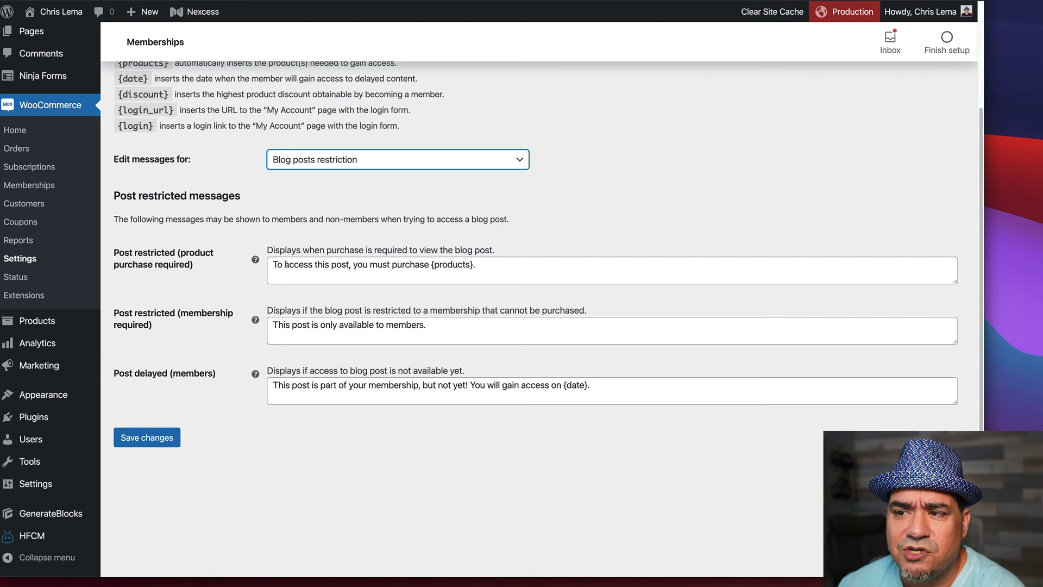
- Change the purchase-required post message to 'To read this post, you must purchase {products}.' and save
text(To read this post, you must purchase {products}.)
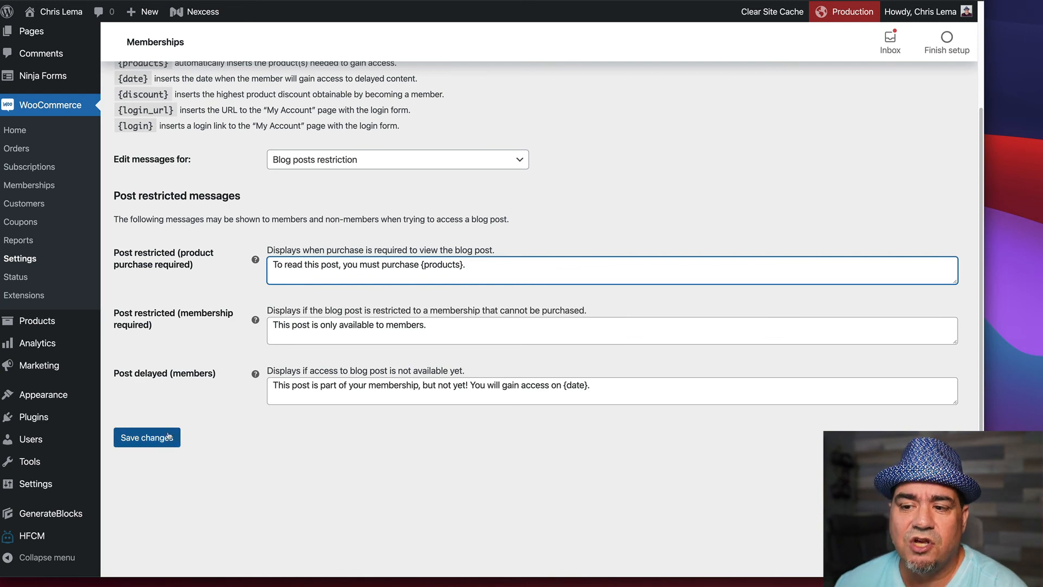
click(146, 437)
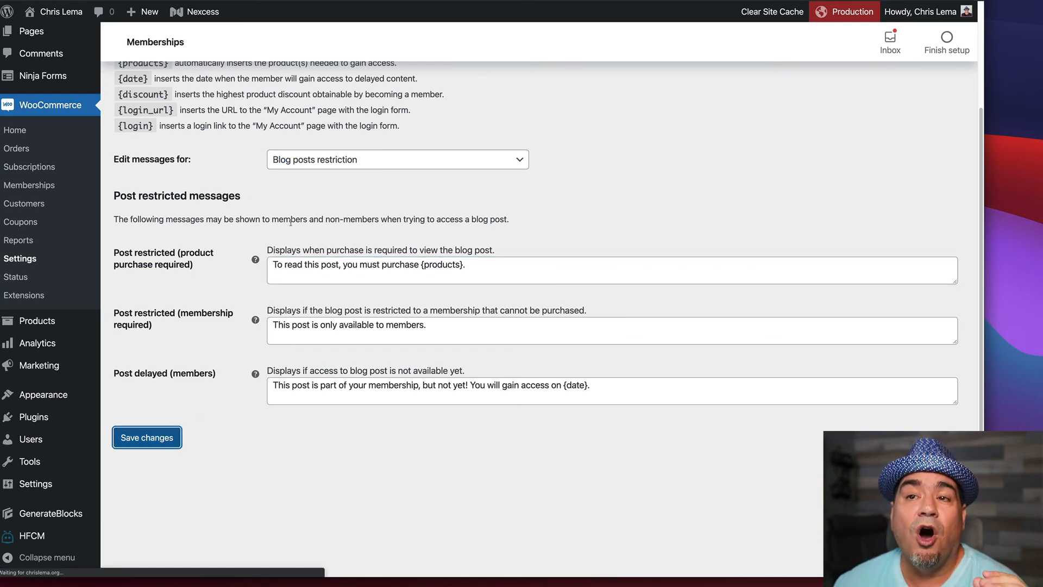
mouse_move(296, 229)
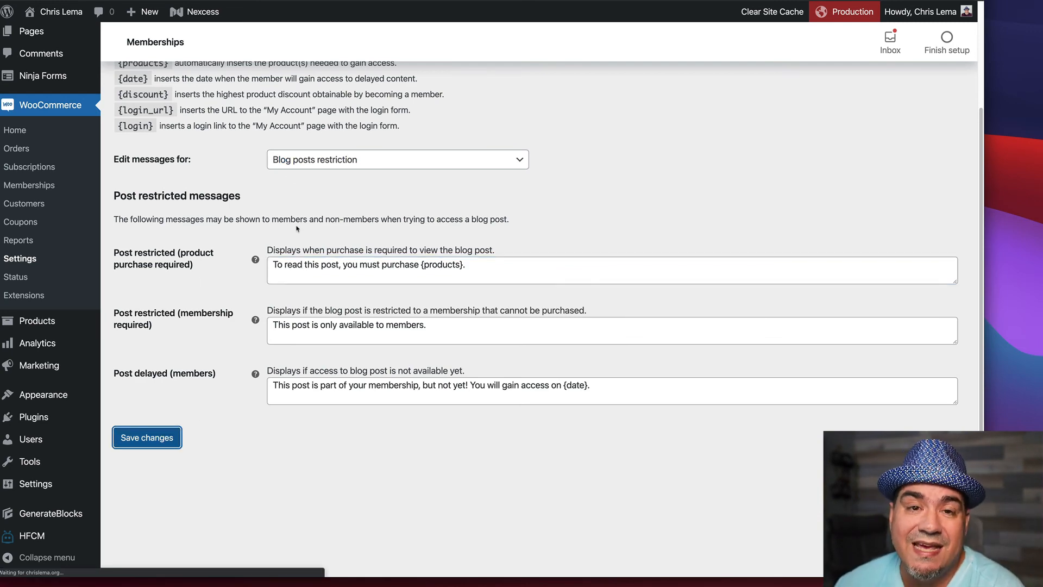
click(146, 437)
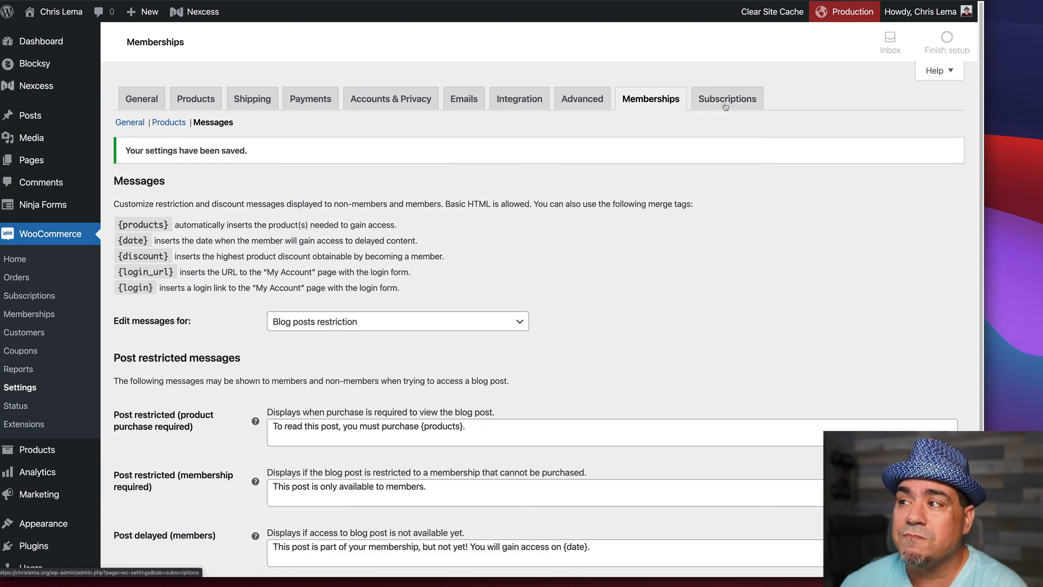